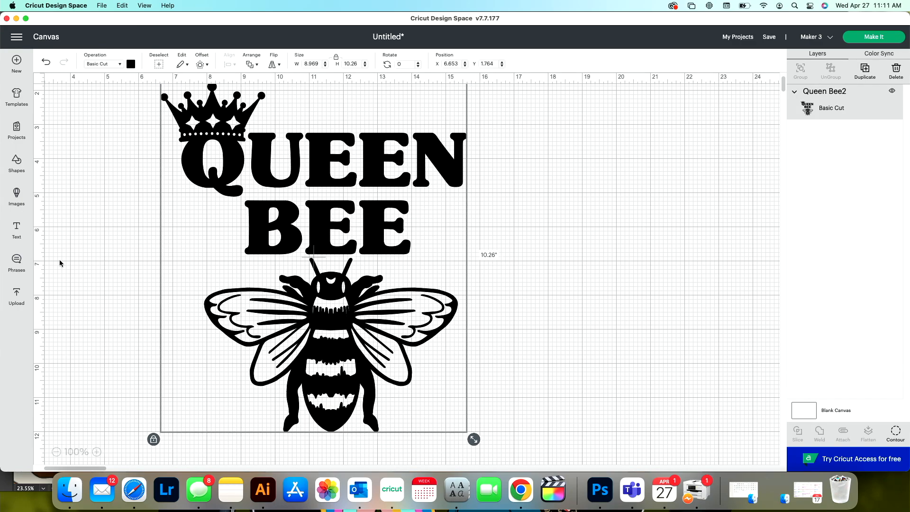
pyautogui.moveTo(16, 198)
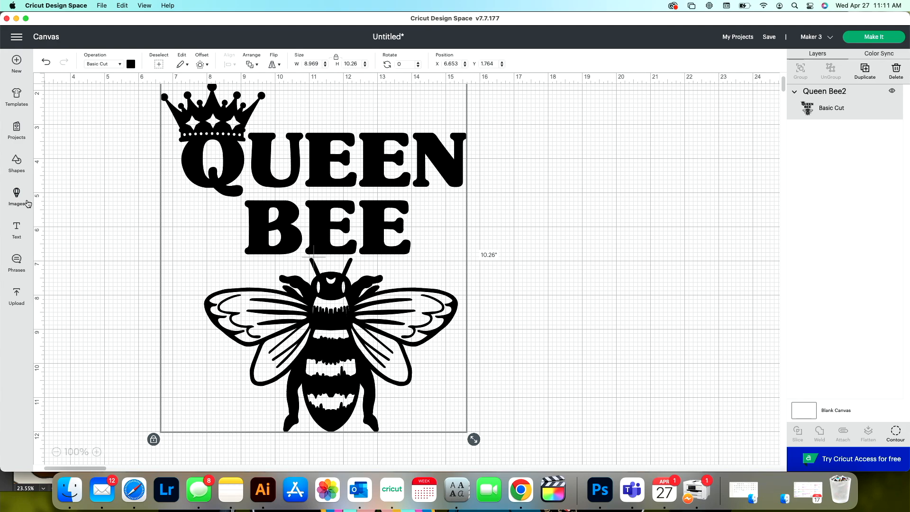
pyautogui.moveTo(17, 195)
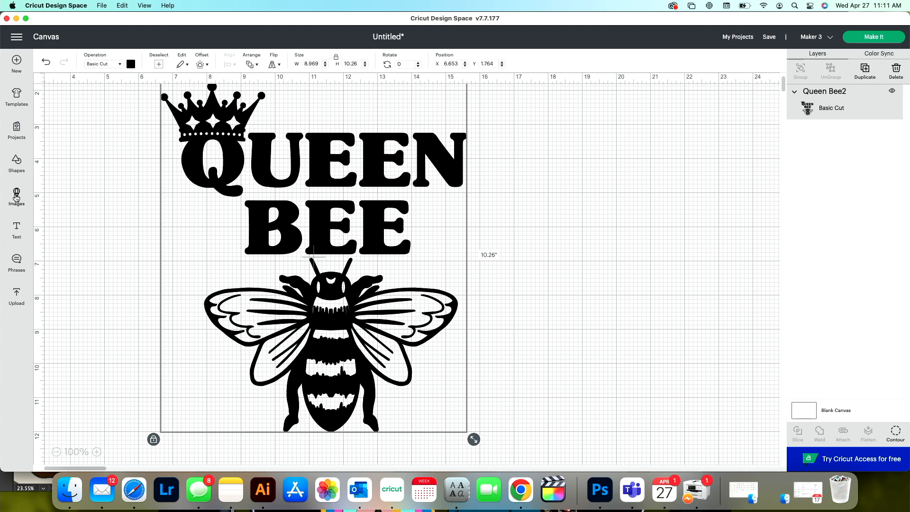
# Step: Slice a square through the Queen Bee image to separate the bee graphic from the lettering
pyautogui.click(16, 165)
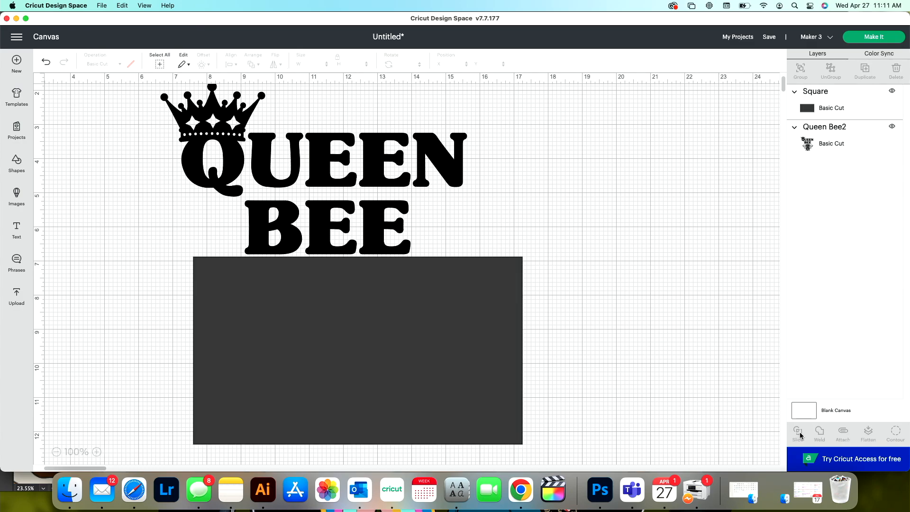
pyautogui.click(798, 434)
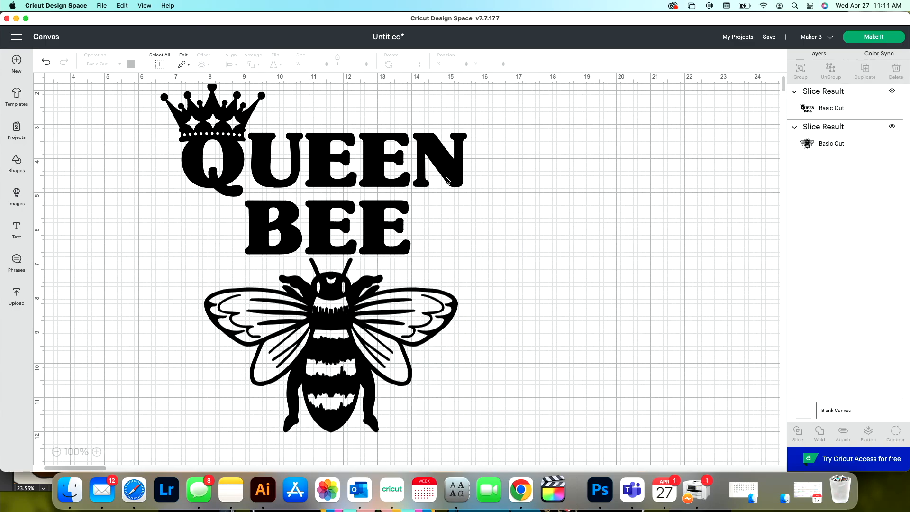
# Step: Slice BEE off the crowned lettering with a second square and delete the leftover square pieces
pyautogui.click(314, 163)
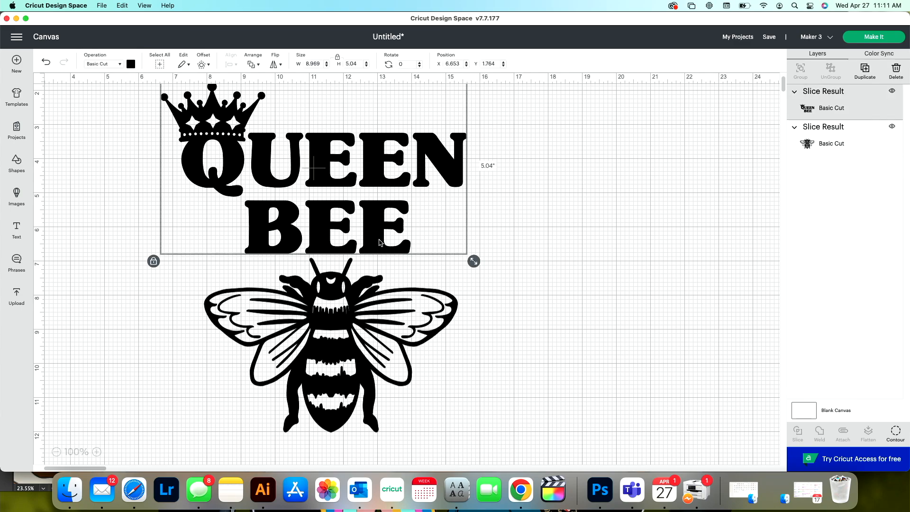
pyautogui.moveTo(328, 355)
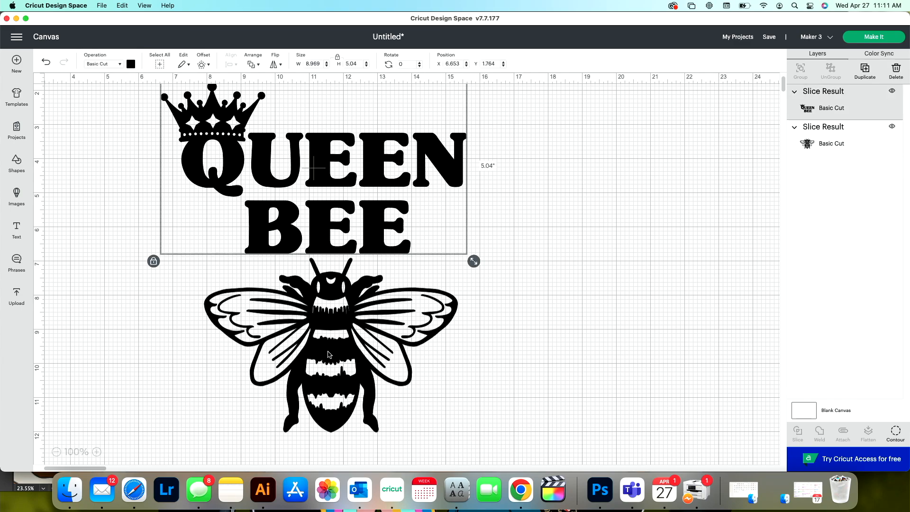
pyautogui.moveTo(16, 163)
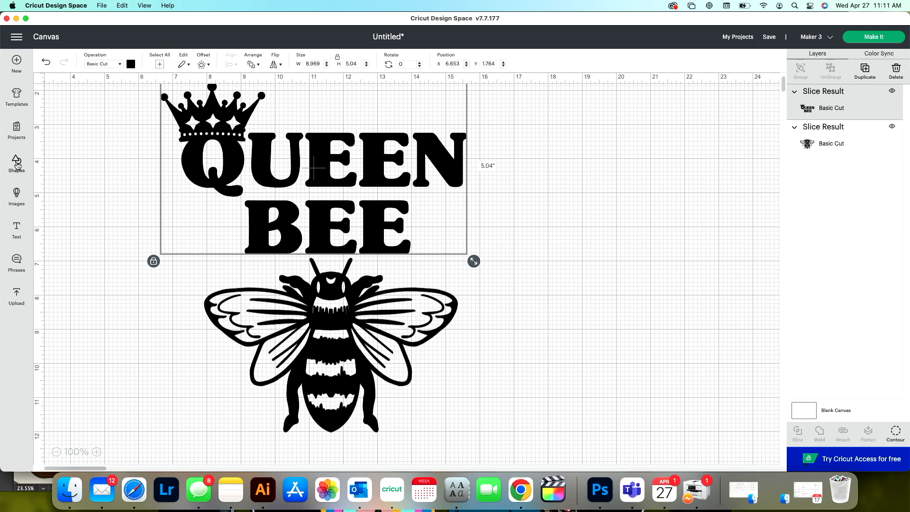
pyautogui.click(17, 165)
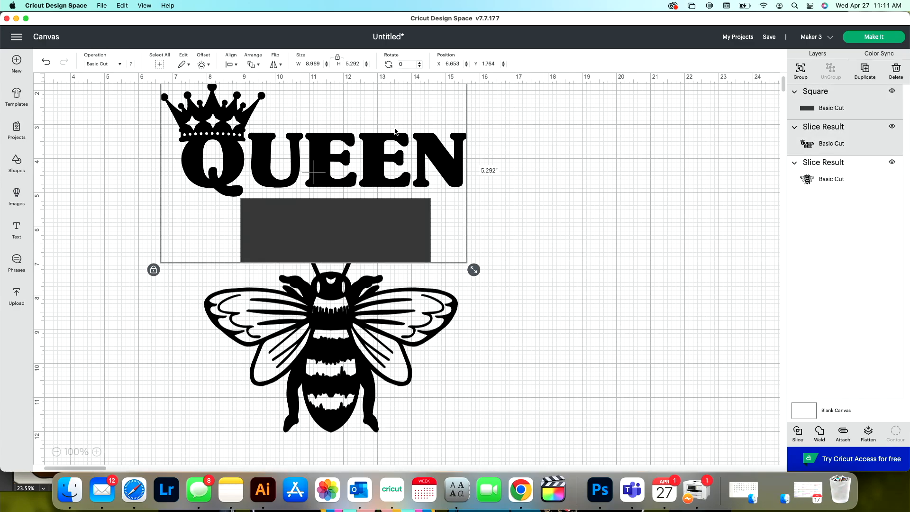
pyautogui.moveTo(539, 197)
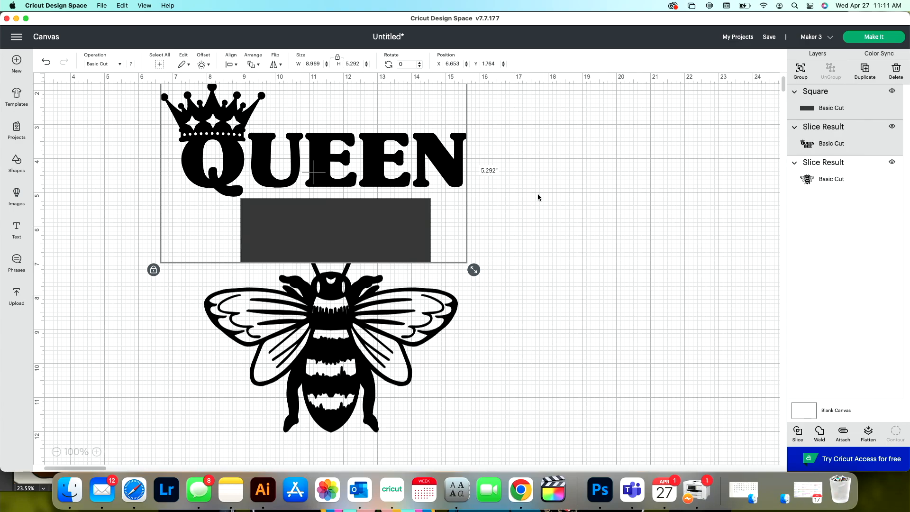
pyautogui.moveTo(333, 221)
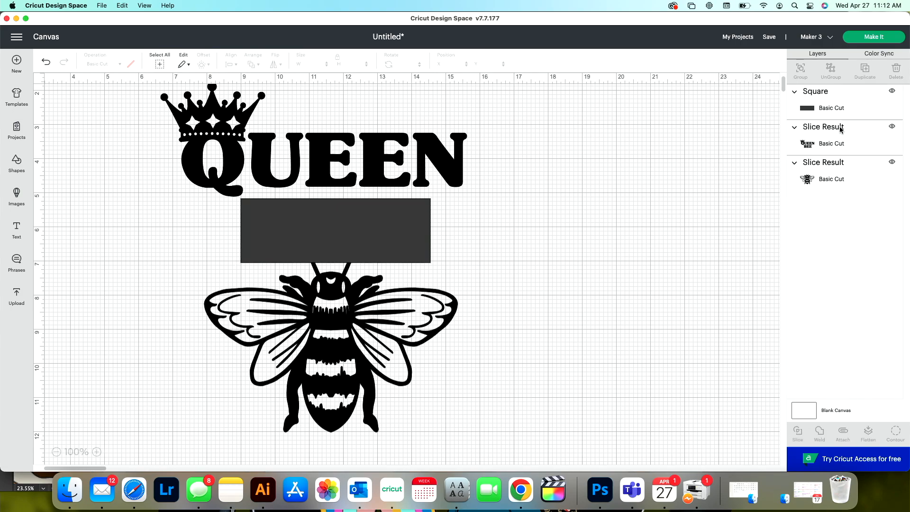
pyautogui.click(798, 435)
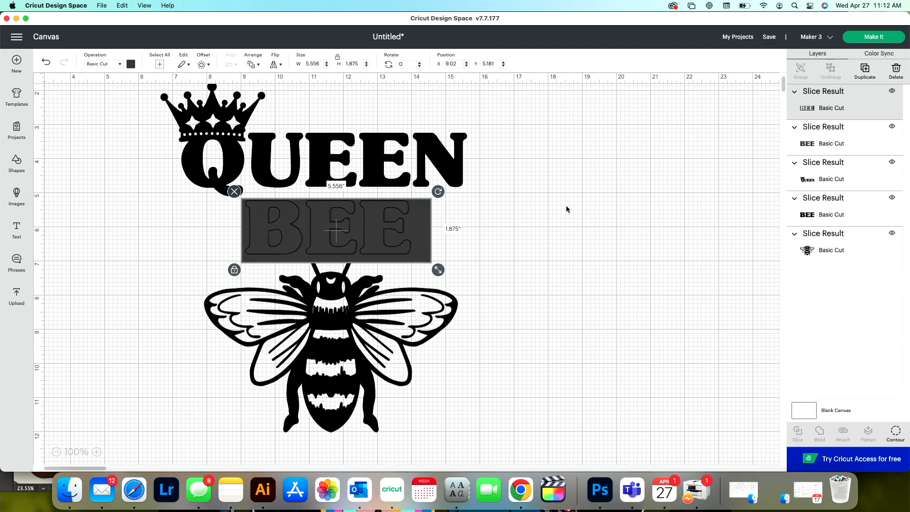
pyautogui.click(545, 237)
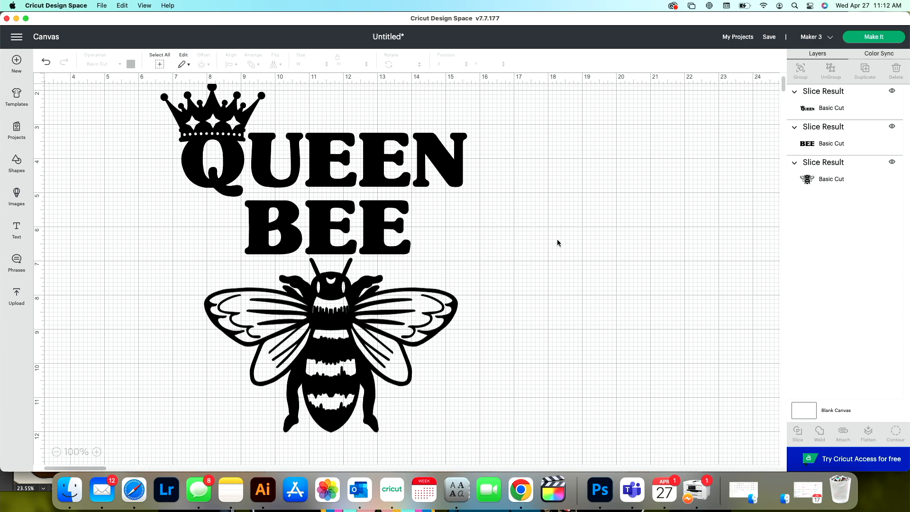
pyautogui.click(313, 157)
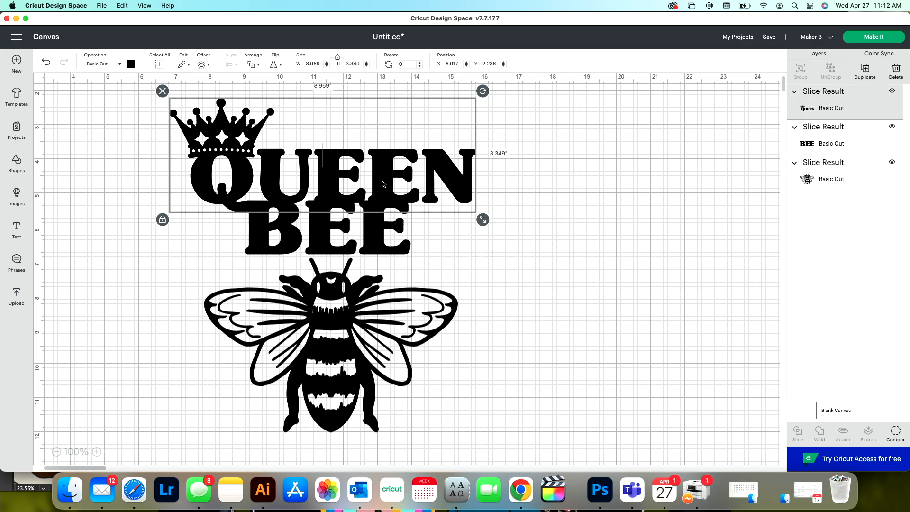
# Step: Delete the crowned QUEEN layer and shrink, tilt and place the bee over BEE's last E
pyautogui.click(896, 72)
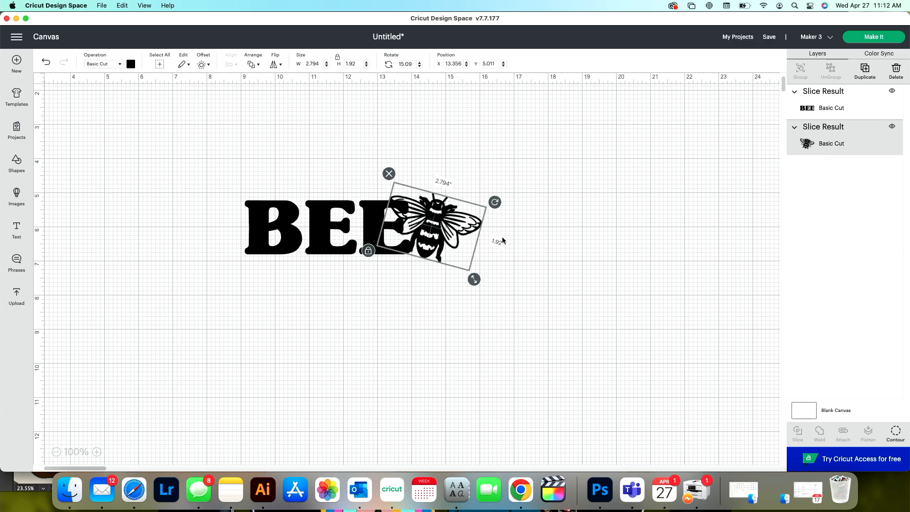
pyautogui.click(512, 259)
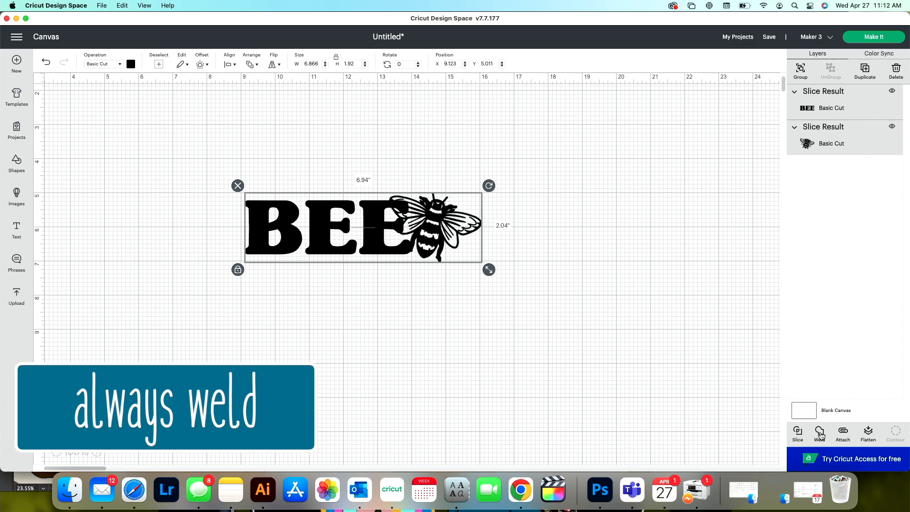
# Step: Weld the bee graphic into bold BEE, then add script text and ungroup its letters
pyautogui.click(819, 434)
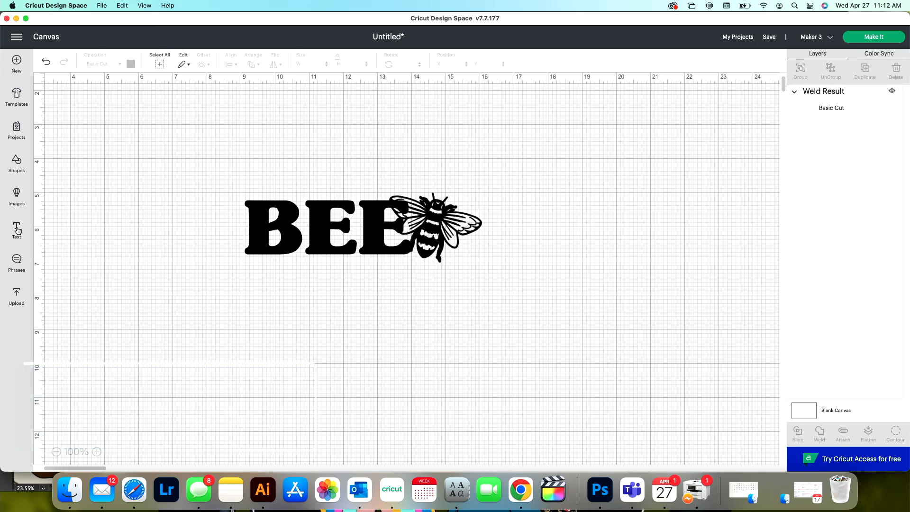
pyautogui.click(16, 229)
pyautogui.write('BEE')
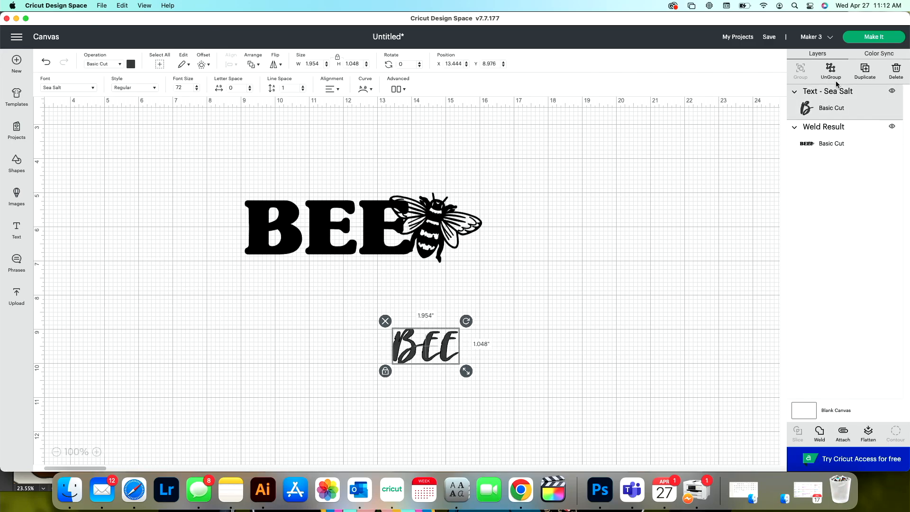
pyautogui.click(831, 72)
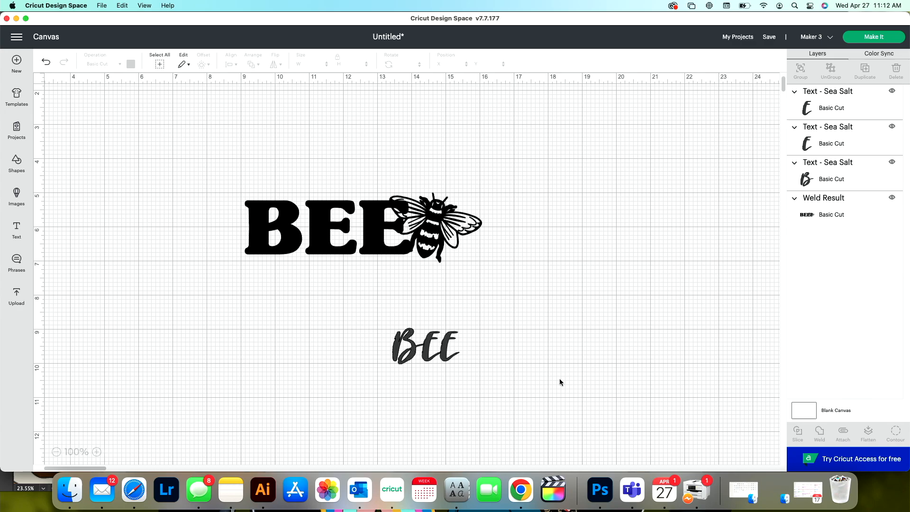
pyautogui.click(426, 347)
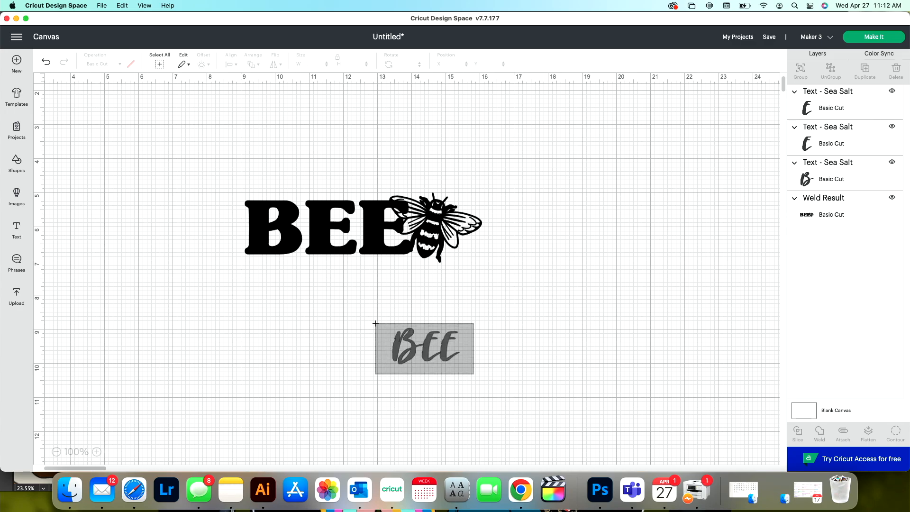
pyautogui.click(424, 348)
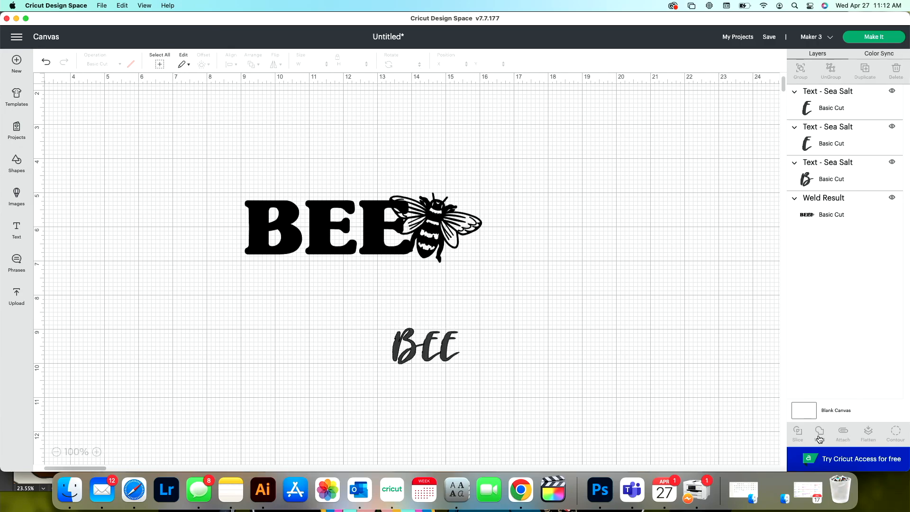
# Step: Weld the script letters together, then delete that script BEE copy
pyautogui.click(820, 434)
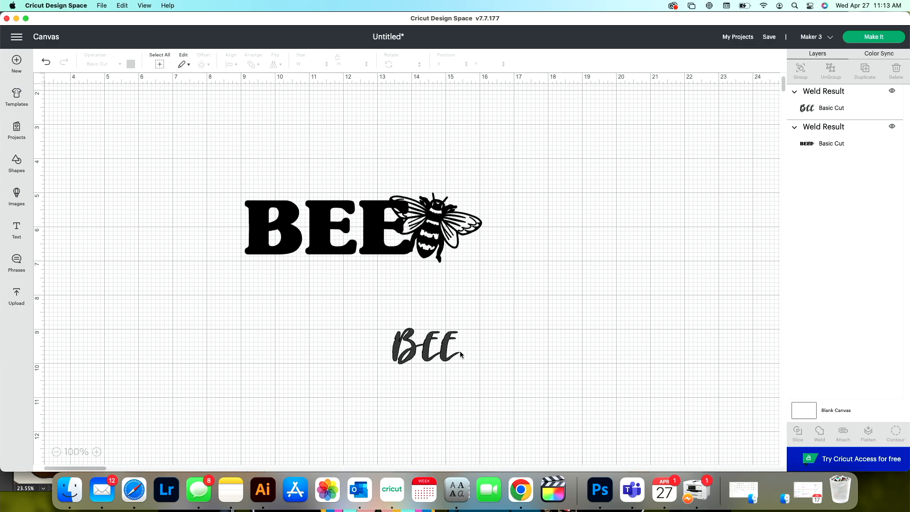
pyautogui.moveTo(334, 241)
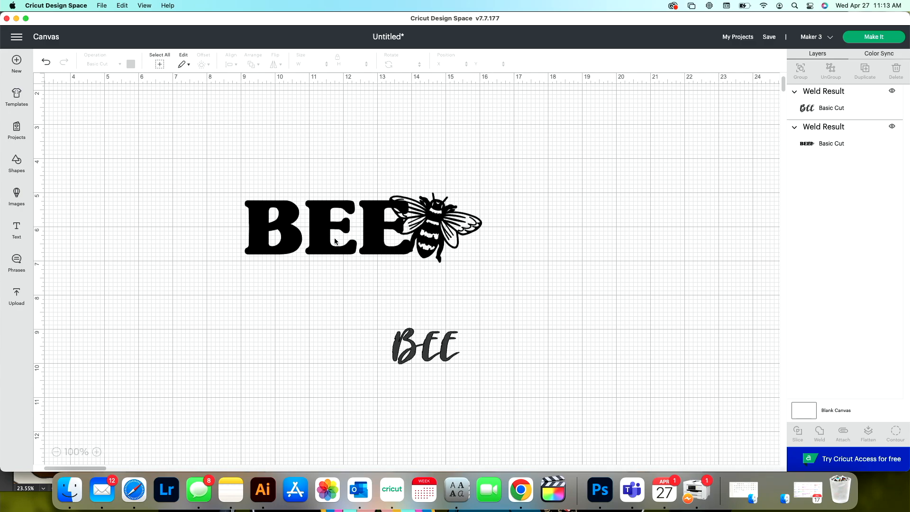
pyautogui.moveTo(427, 349)
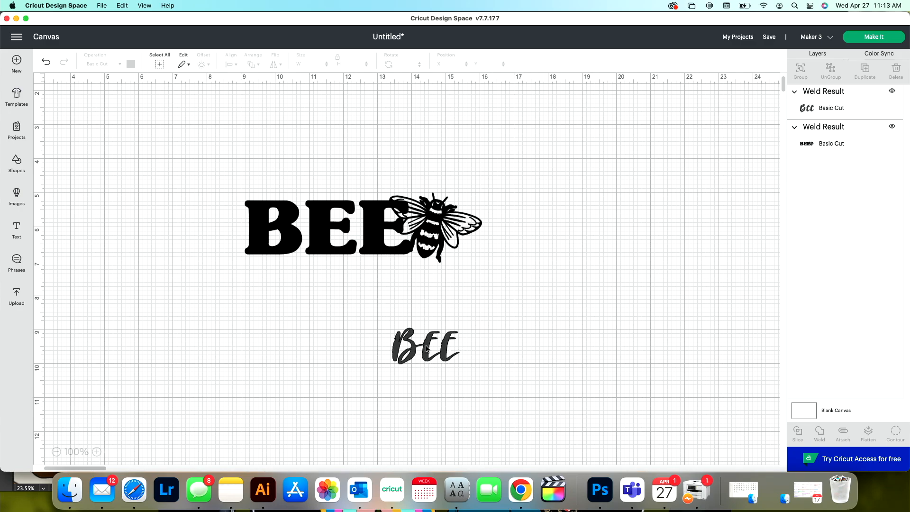
pyautogui.click(427, 346)
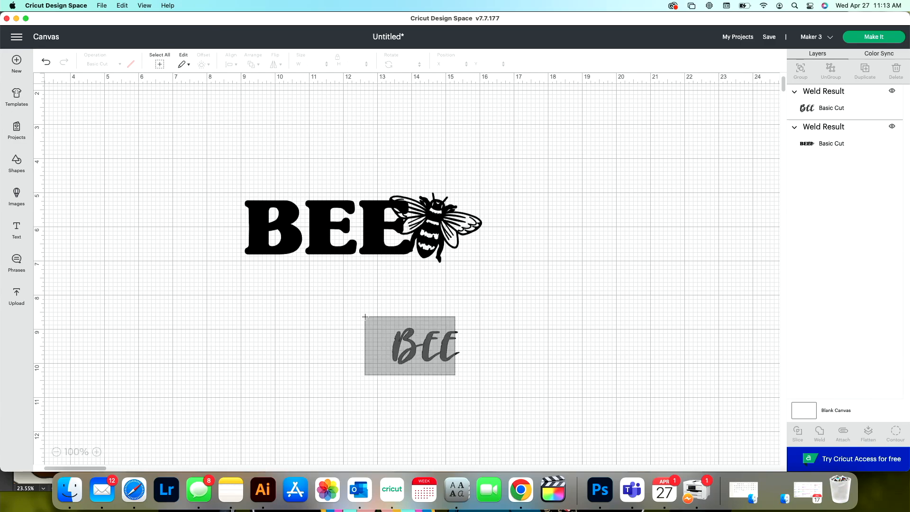
pyautogui.press('Delete')
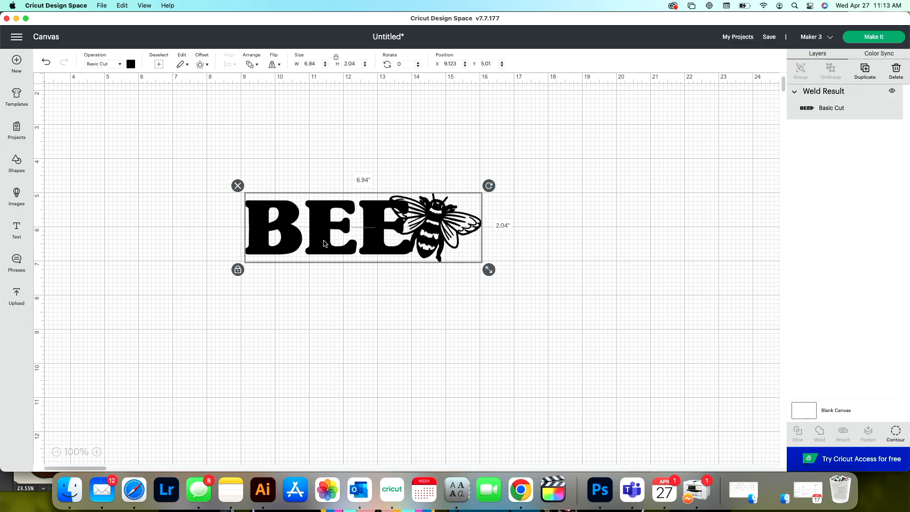
# Step: Add 'queen' in Sea Salt script, enlarged to about 114 pt across BEE's bottom edge
pyautogui.click(16, 229)
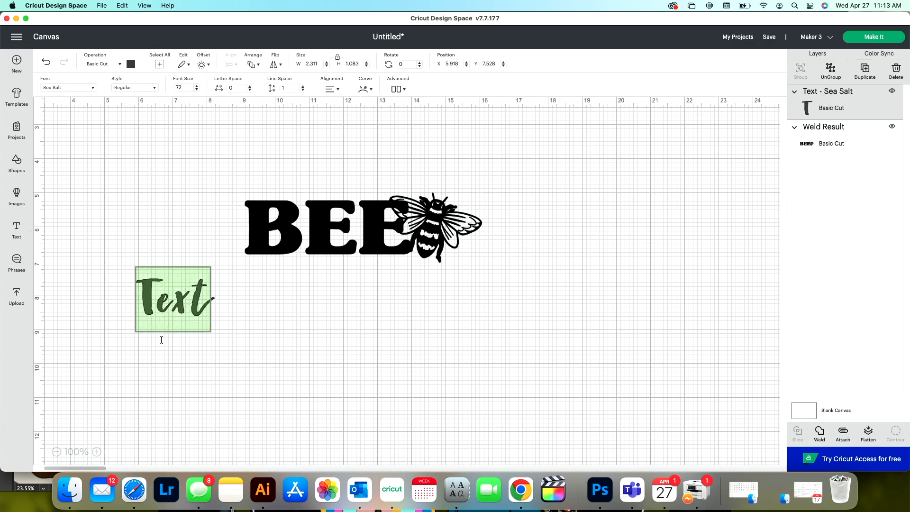
pyautogui.write('que')
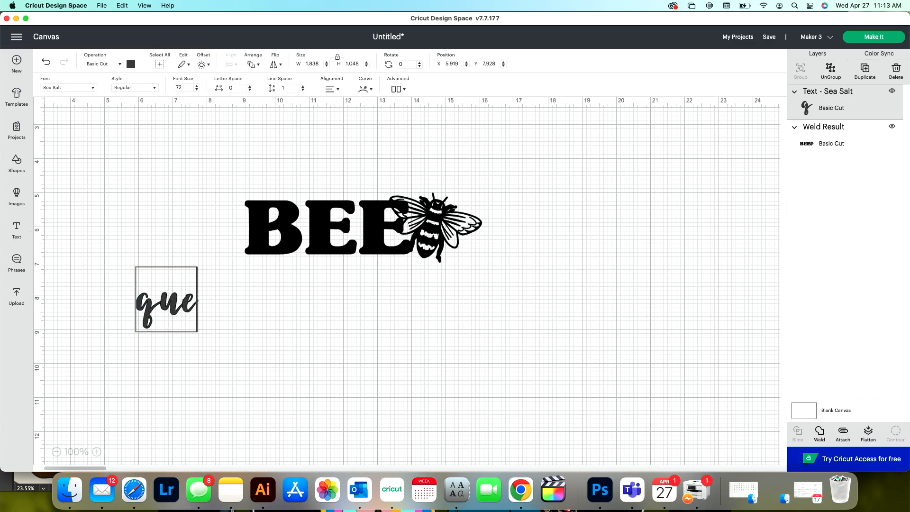
pyautogui.click(266, 396)
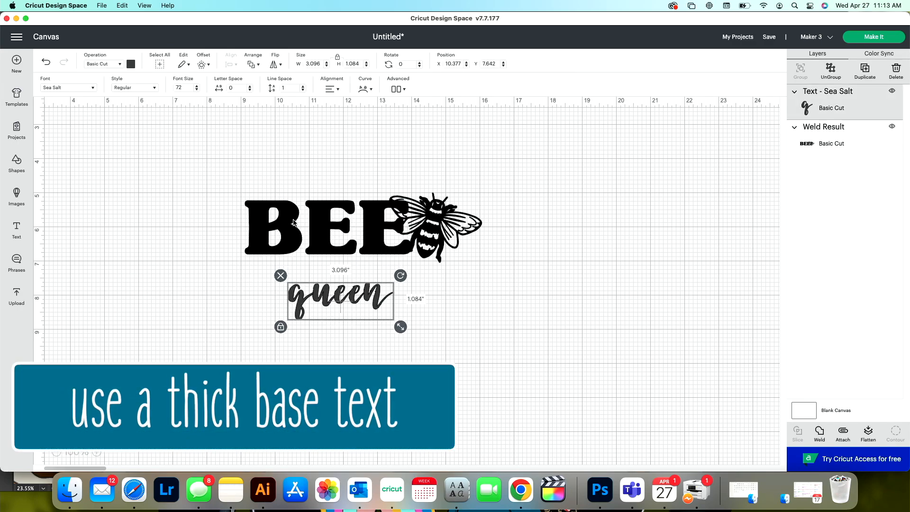
pyautogui.moveTo(279, 205)
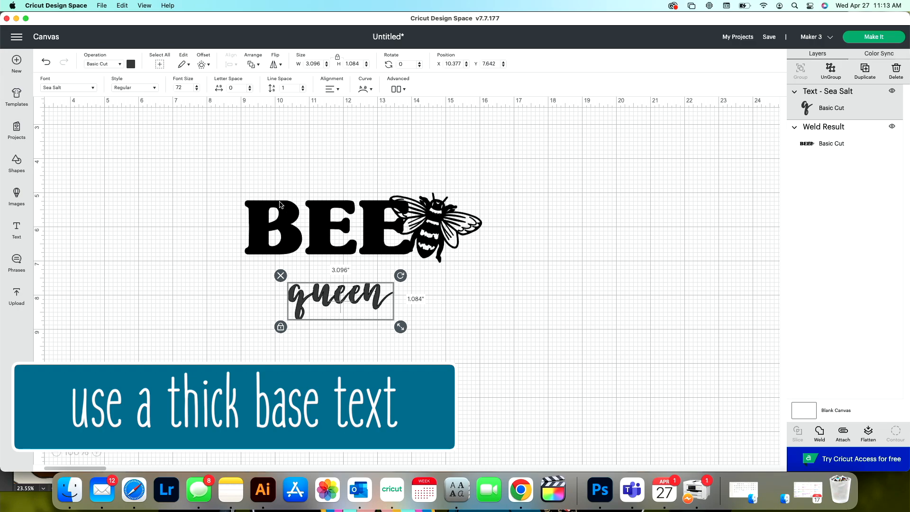
pyautogui.moveTo(426, 236)
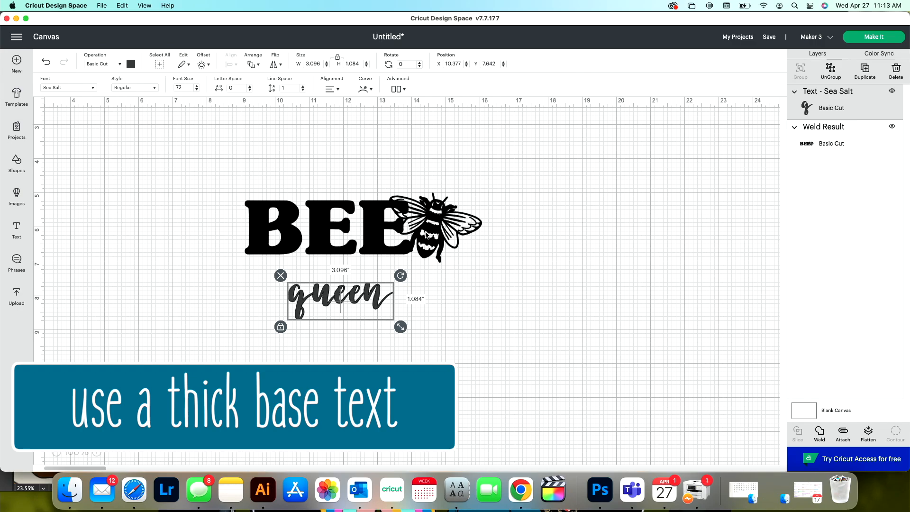
pyautogui.moveTo(340, 291)
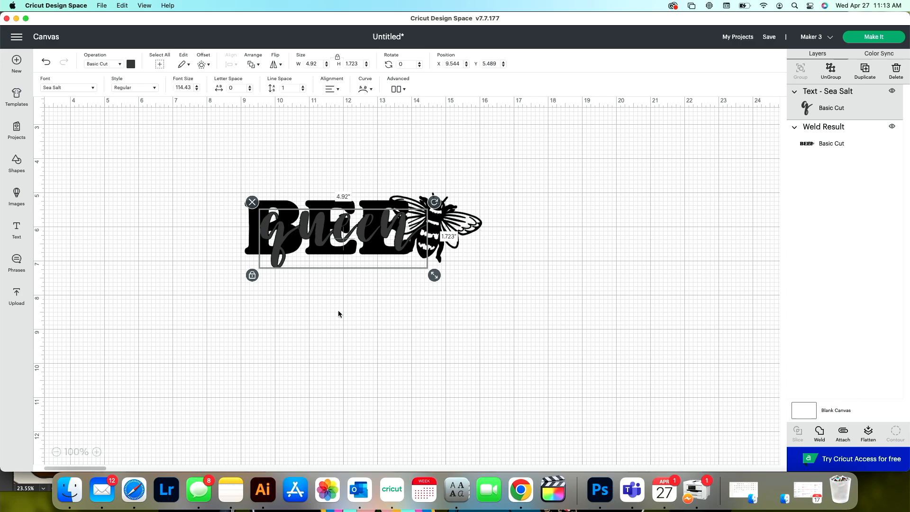
pyautogui.click(340, 314)
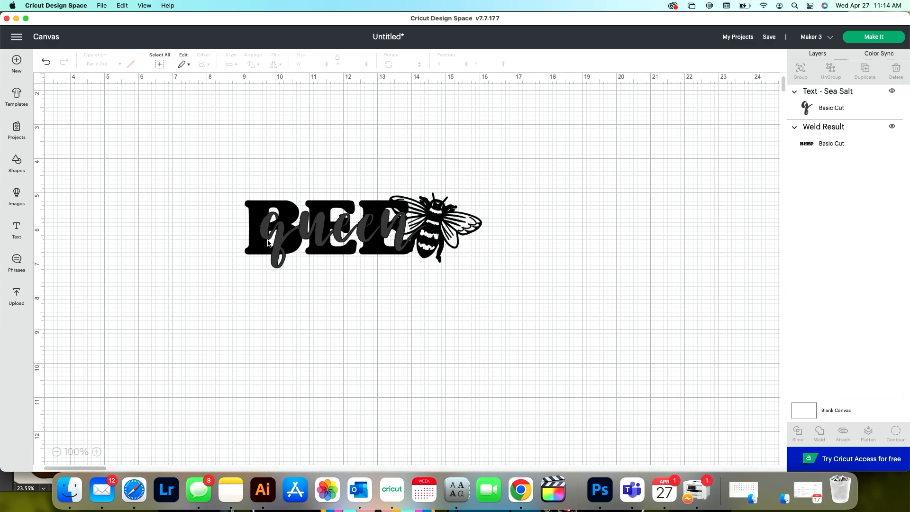
pyautogui.moveTo(365, 235)
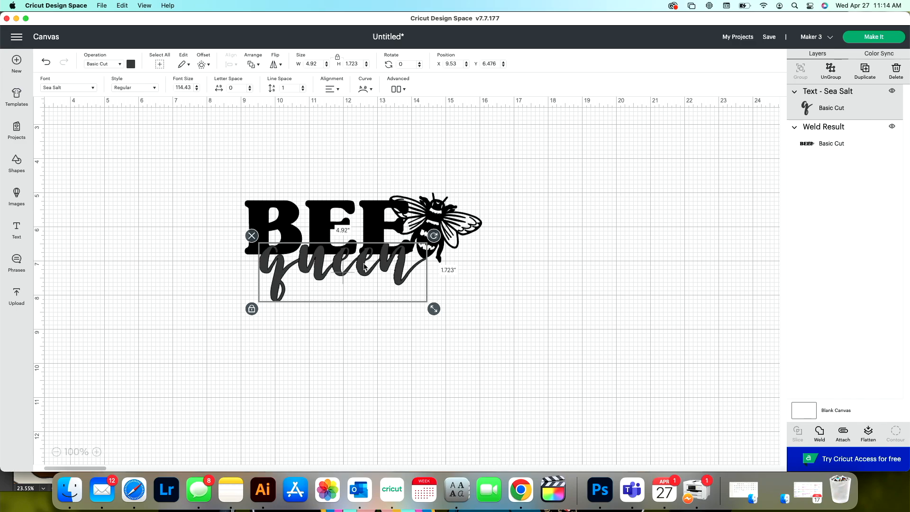
pyautogui.moveTo(779, 446)
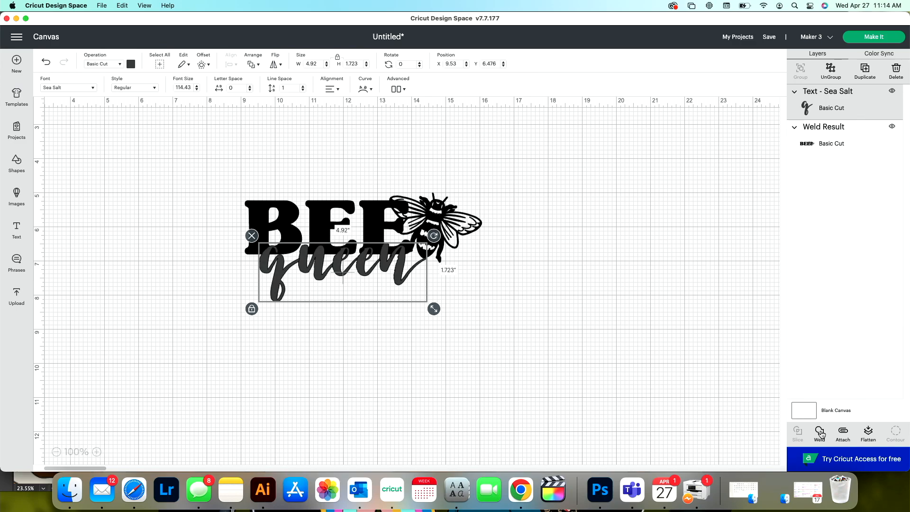
# Step: Weld queen into one shape and give it a 0.03 in rounded offset outline
pyautogui.click(820, 435)
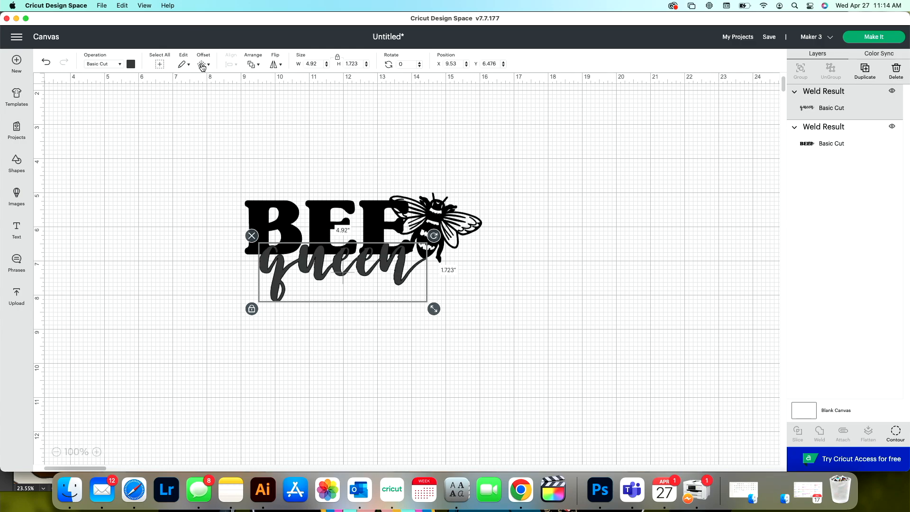
pyautogui.click(202, 64)
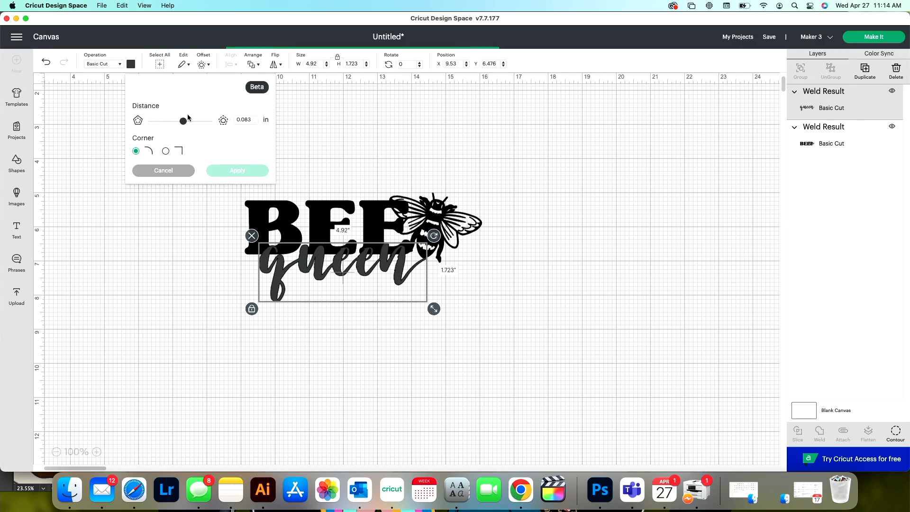
pyautogui.moveTo(183, 120); pyautogui.dragTo(186, 121)
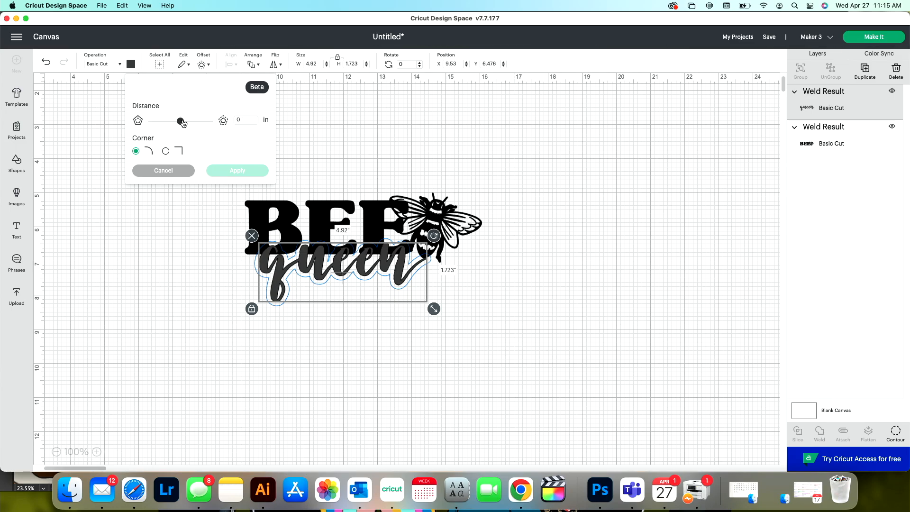
pyautogui.moveTo(179, 121); pyautogui.dragTo(184, 120)
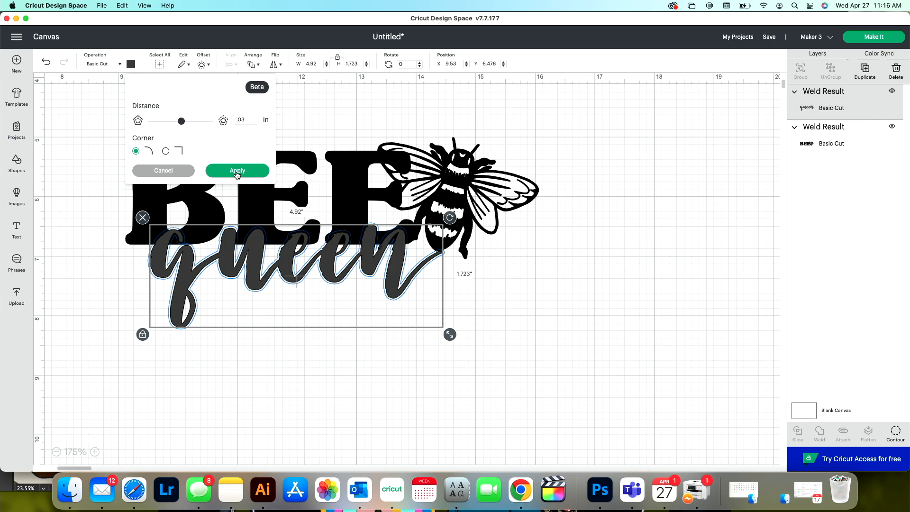
pyautogui.click(237, 171)
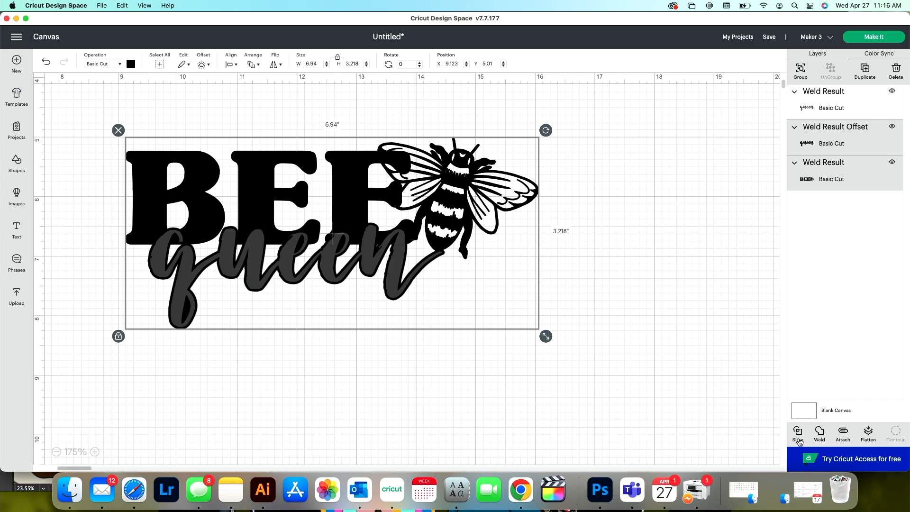
# Step: Slice the queen outline out of BEE's lower edge and color the queen text yellow
pyautogui.click(798, 433)
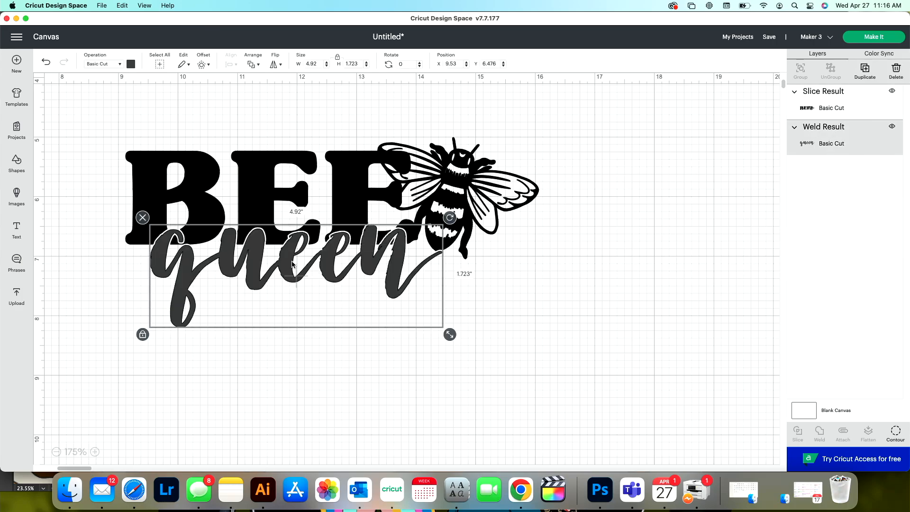
pyautogui.click(131, 64)
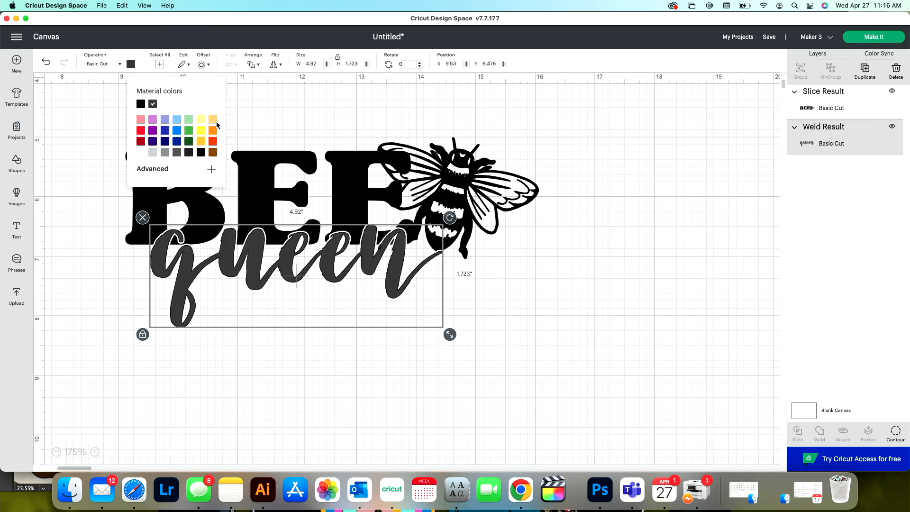
pyautogui.click(212, 119)
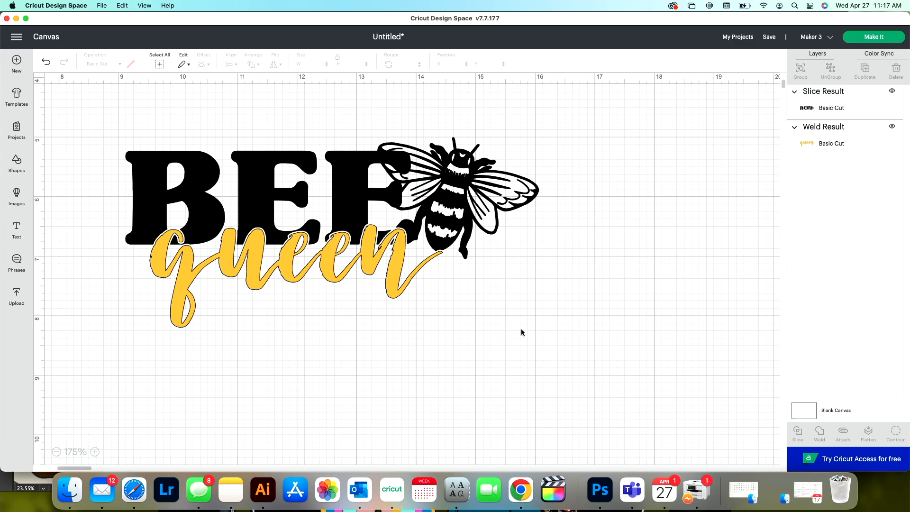
pyautogui.moveTo(290, 354)
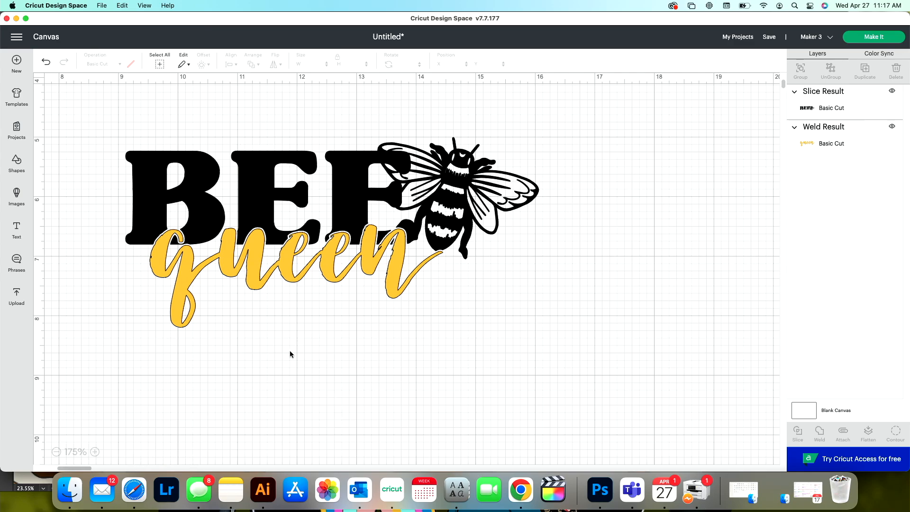
pyautogui.moveTo(282, 197)
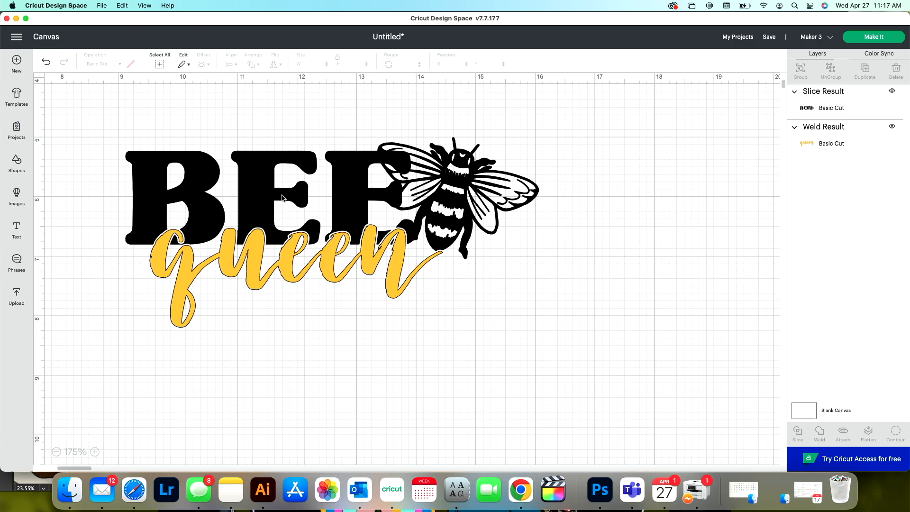
pyautogui.moveTo(245, 195)
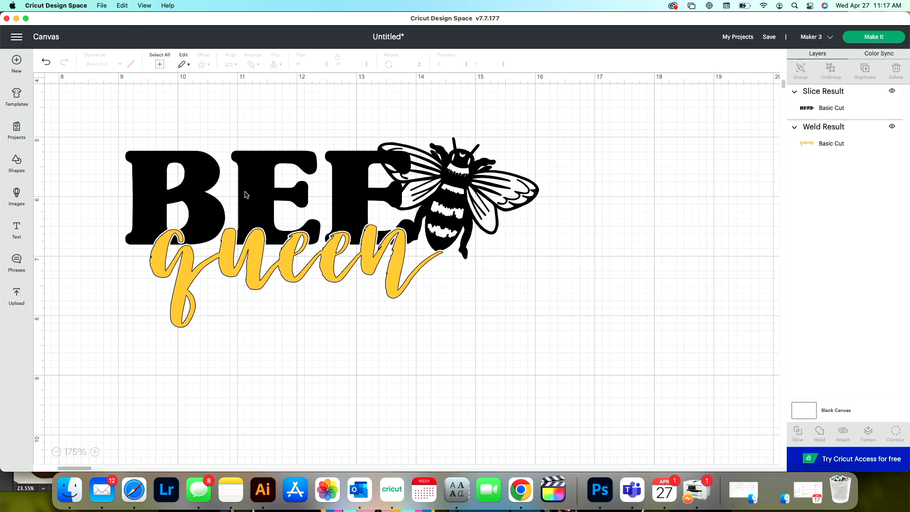